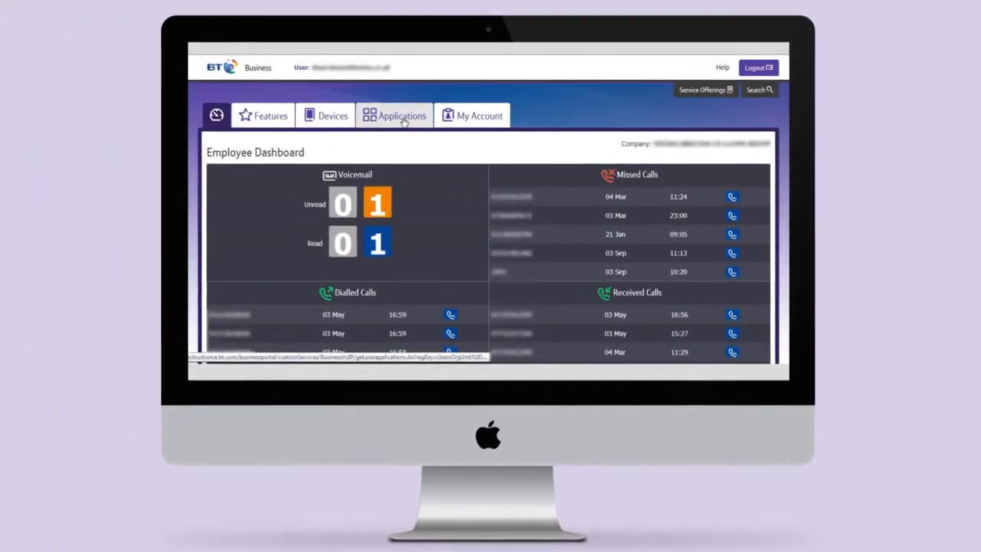
Step: Download Communicator from the portal's Applications page and run the installer
left_click(392, 115)
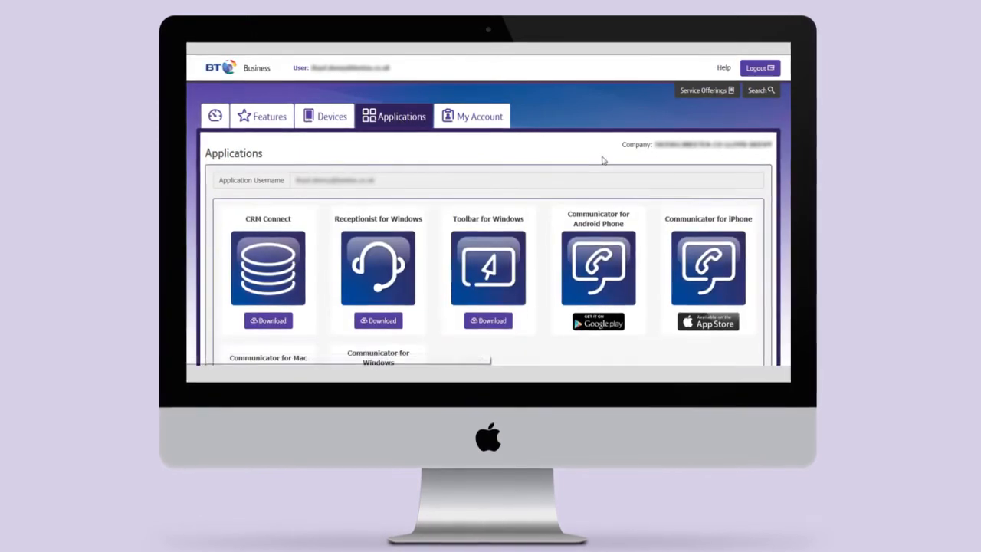
scroll("down", 3)
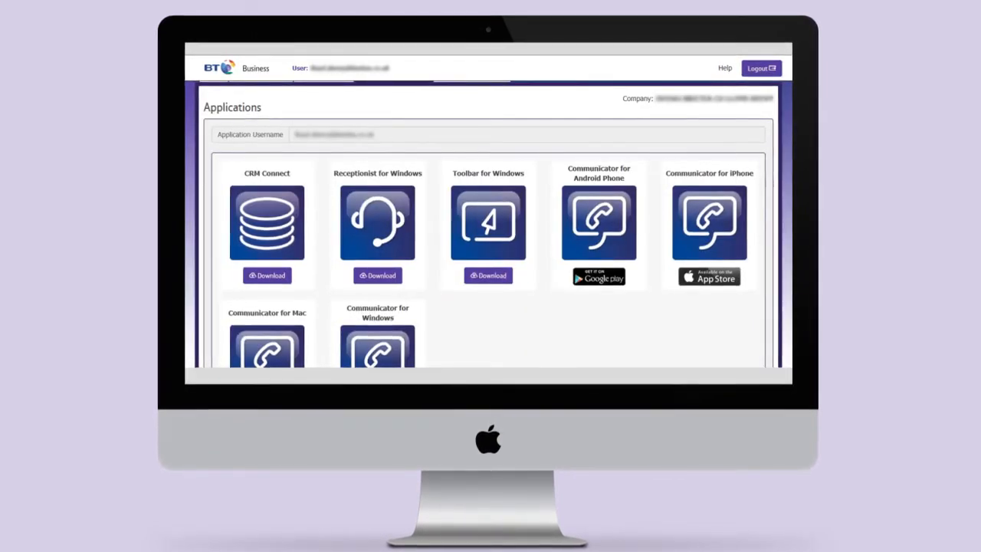
scroll("down", 3)
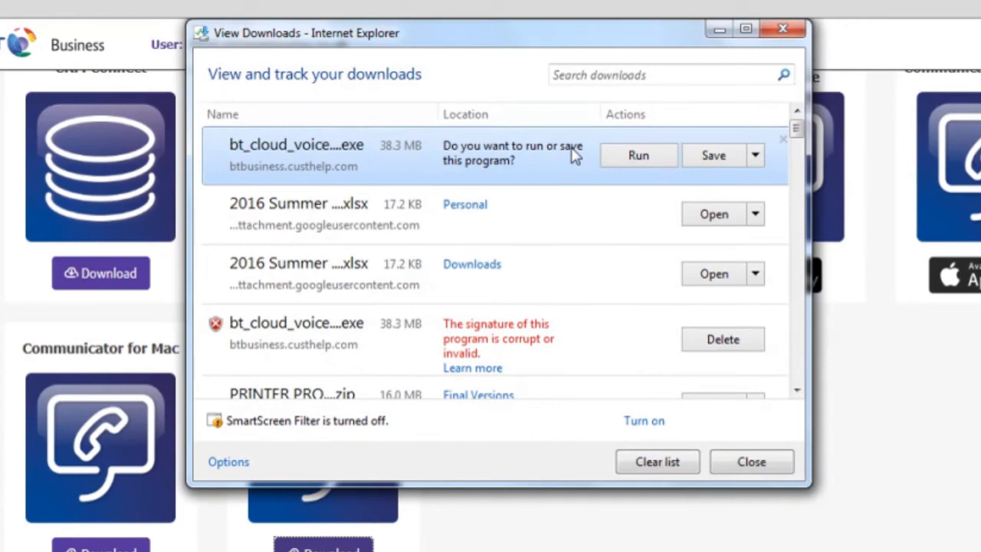
left_click(638, 155)
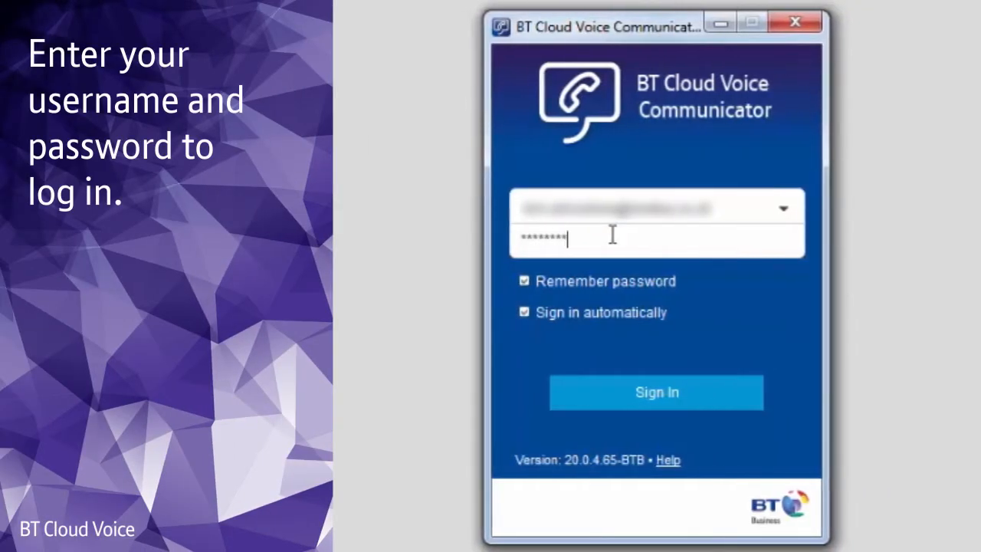
mouse_move(595, 288)
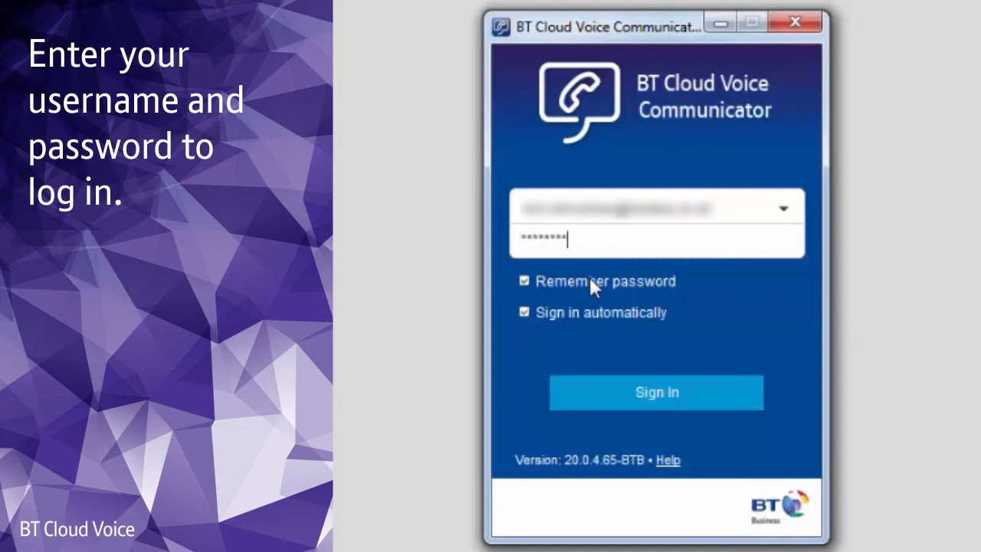
Step: Turn on Remember password and automatic sign-in, then submit the sign-in
left_click(656, 393)
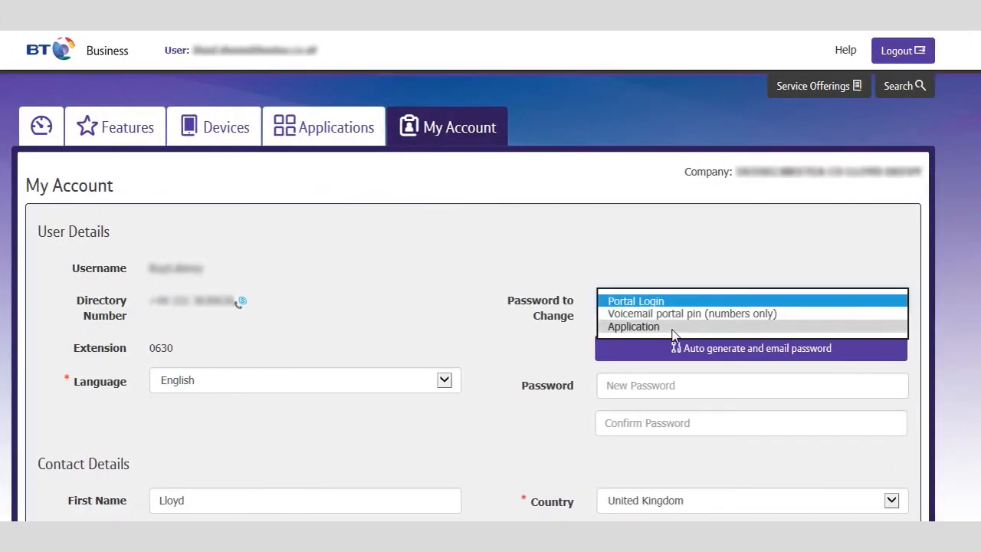
left_click(633, 326)
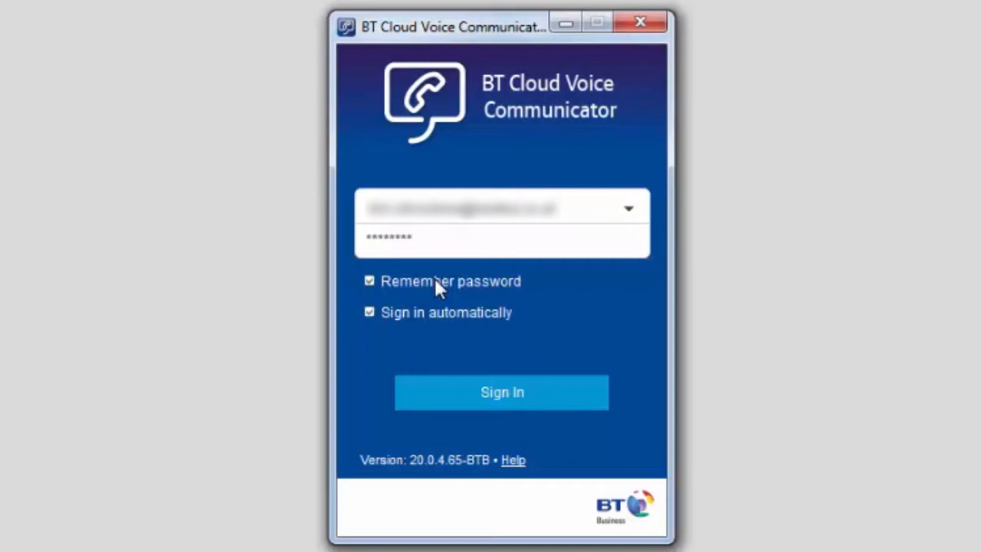
mouse_move(503, 375)
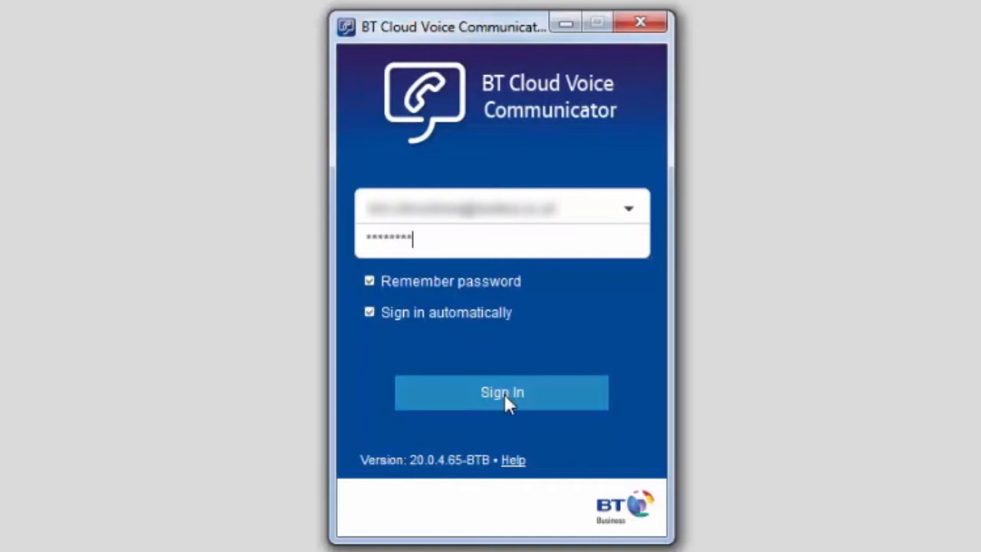
left_click(502, 392)
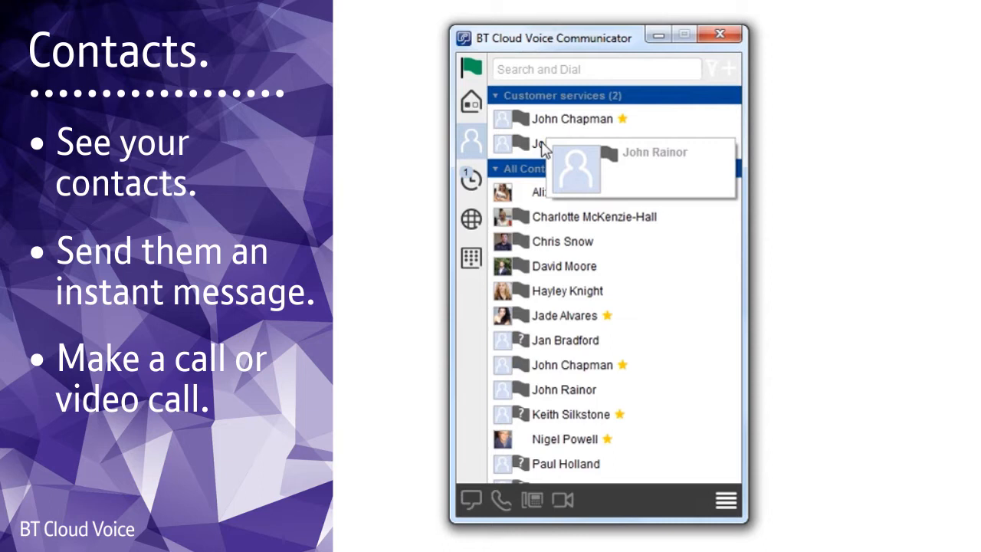
mouse_move(549, 221)
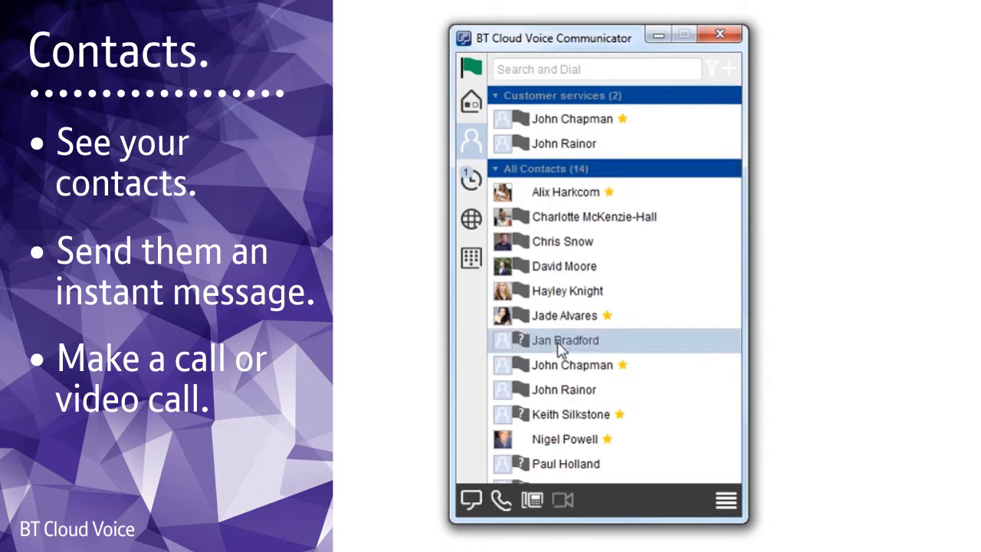
mouse_move(473, 499)
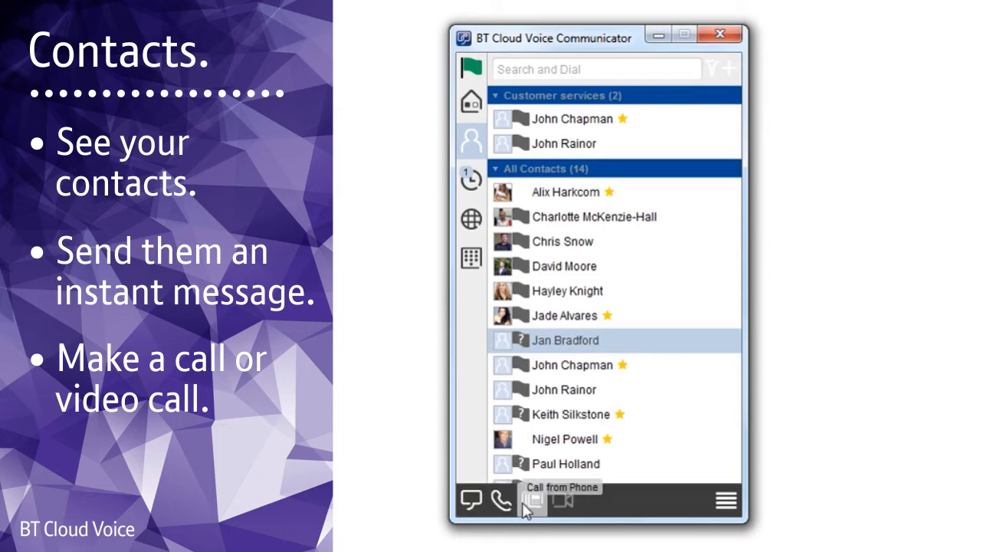
mouse_move(561, 499)
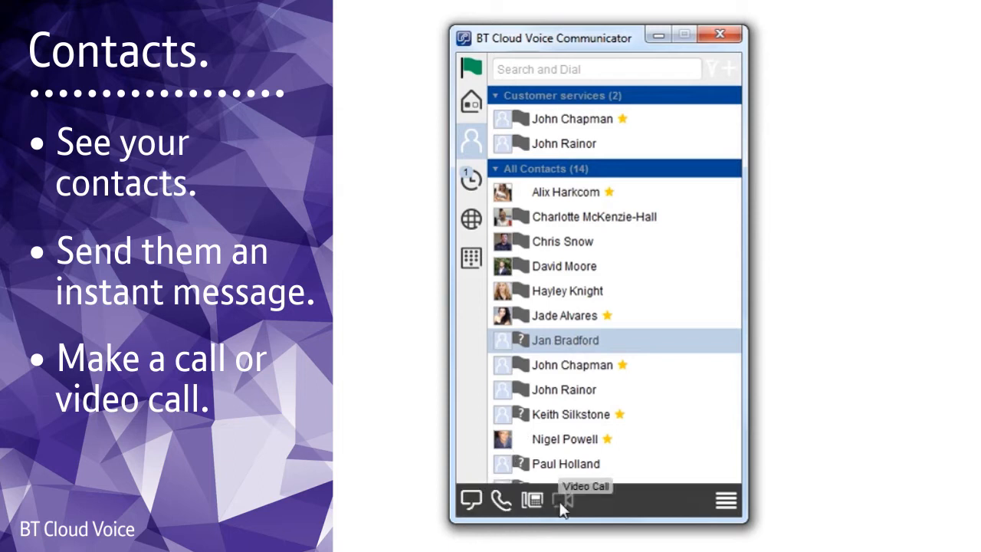
mouse_move(550, 392)
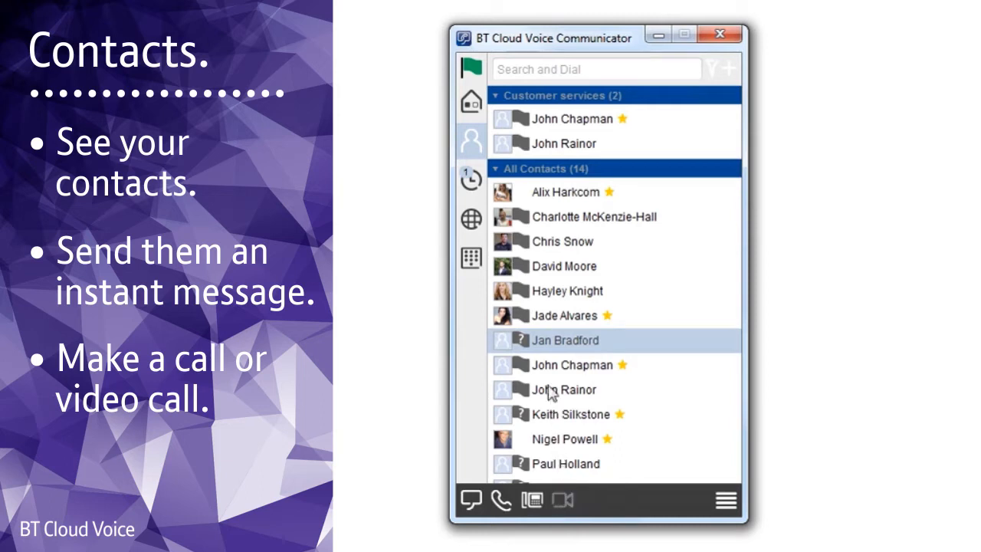
right_click(564, 340)
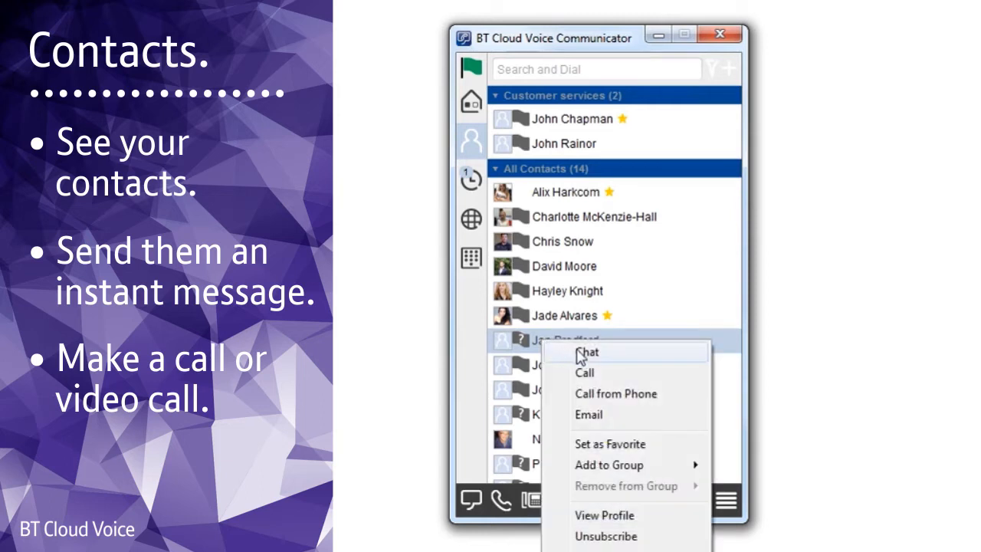
mouse_move(589, 392)
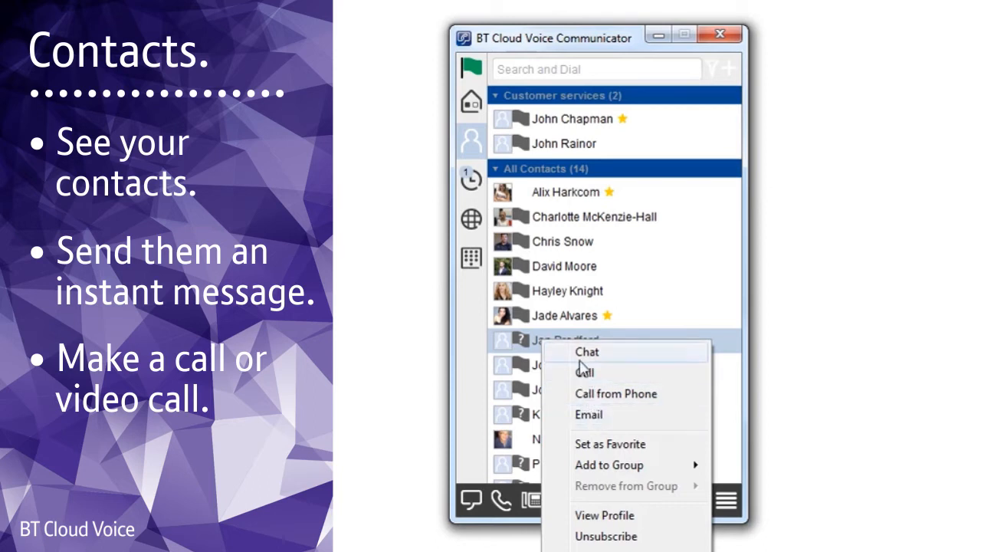
left_click(587, 351)
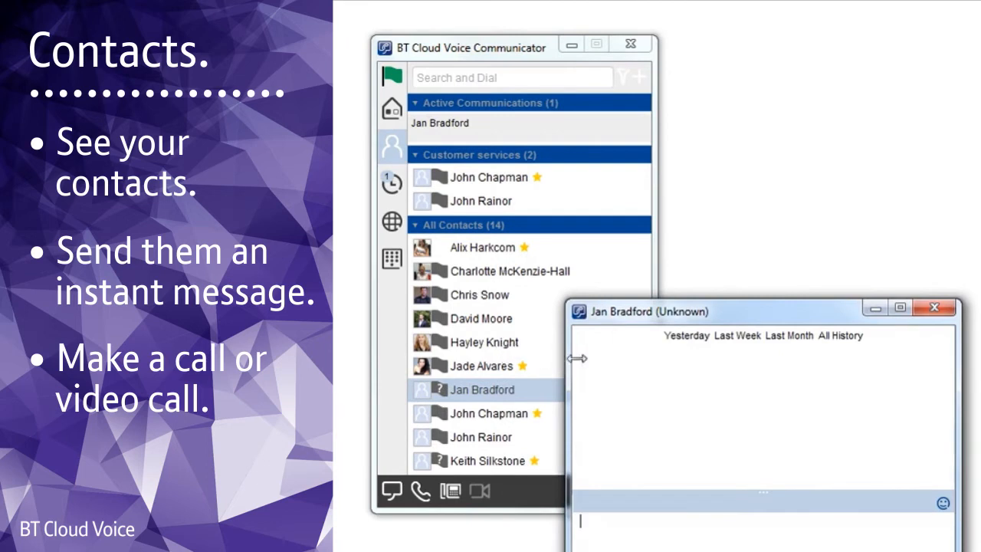
mouse_move(800, 336)
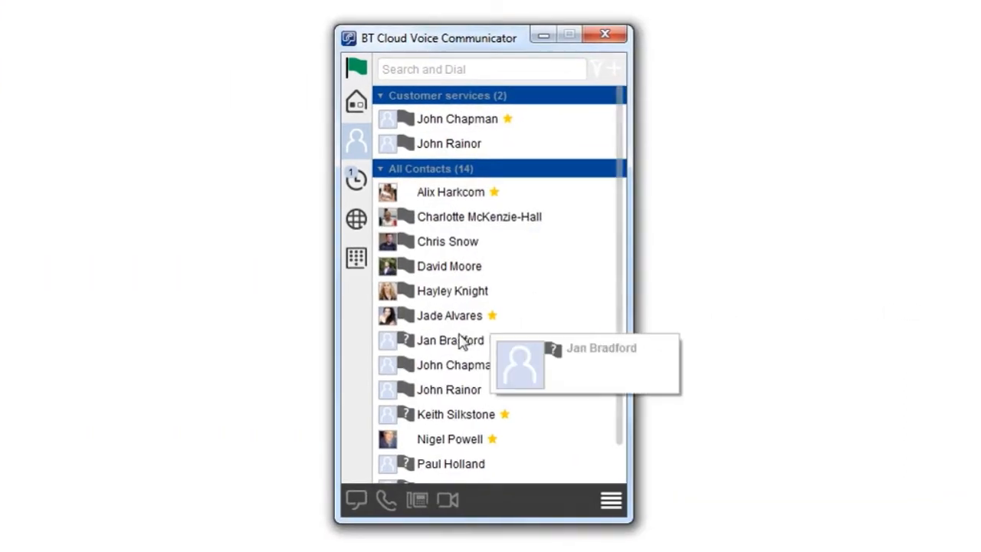
right_click(451, 341)
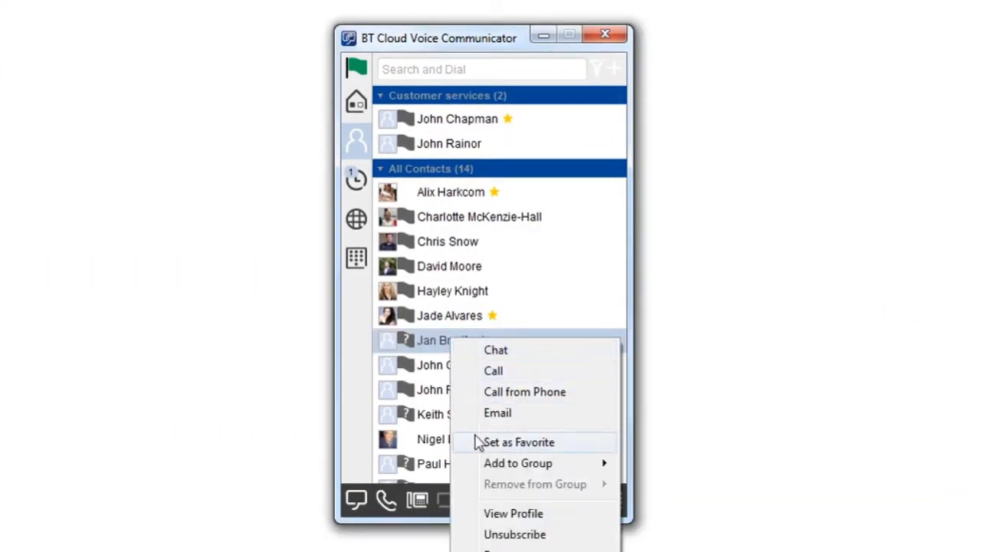
left_click(518, 441)
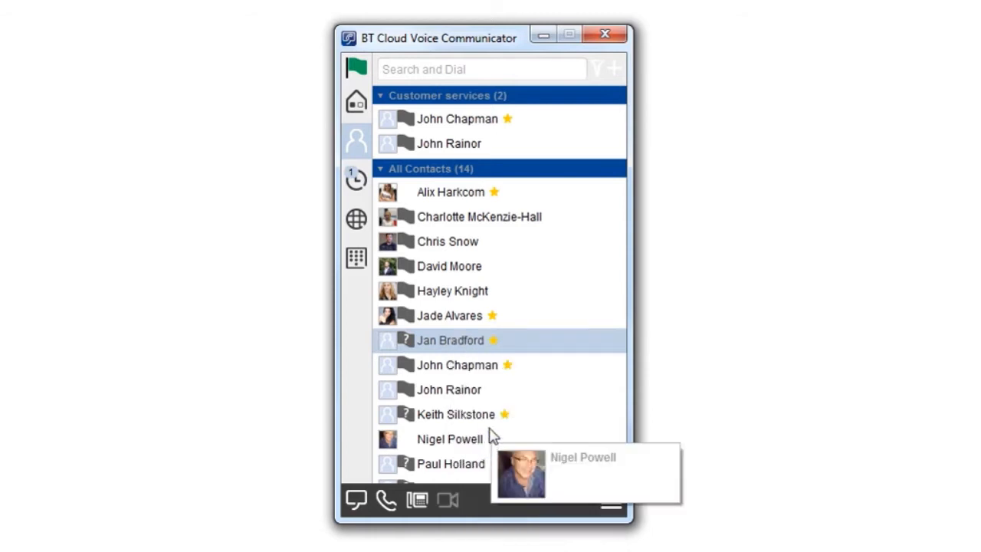
right_click(451, 340)
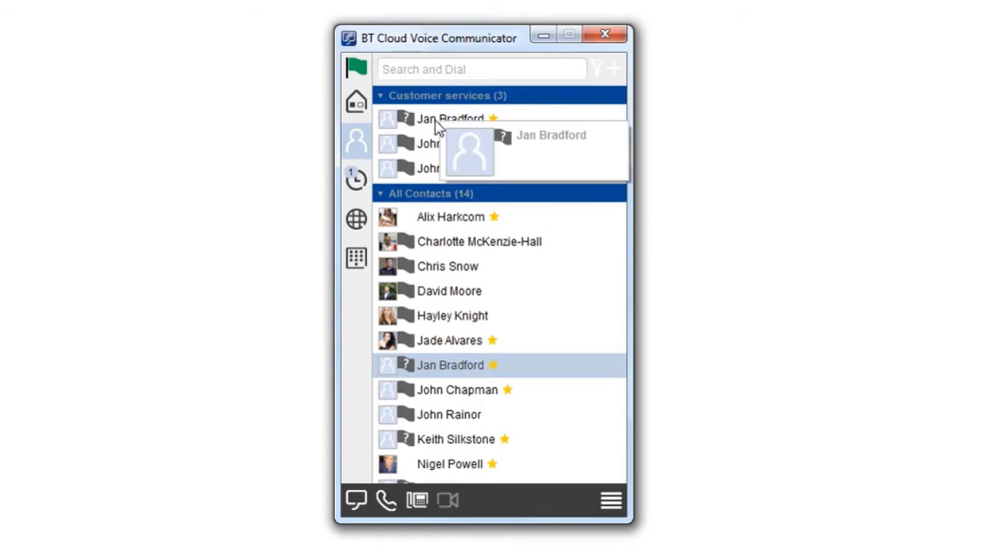
right_click(451, 118)
type("ll")
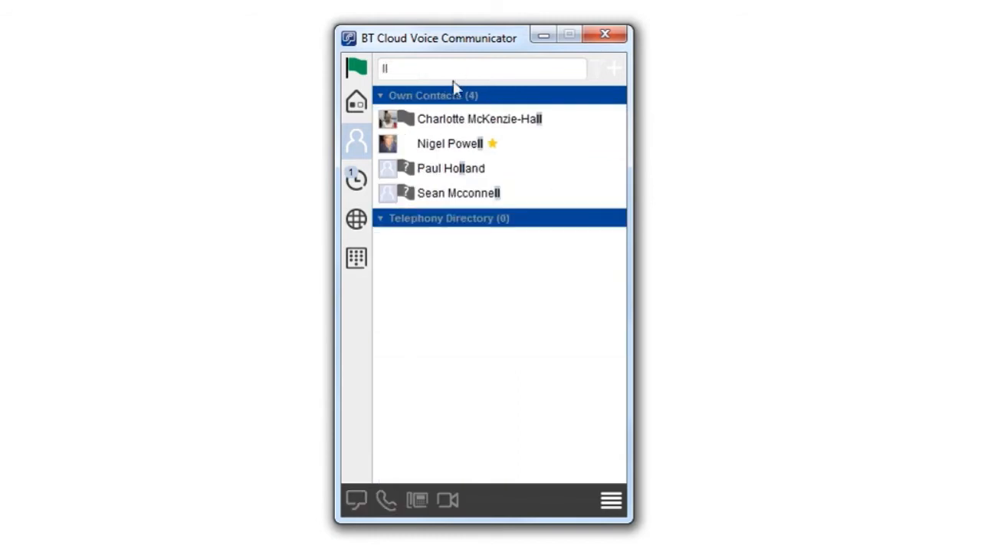
mouse_move(458, 193)
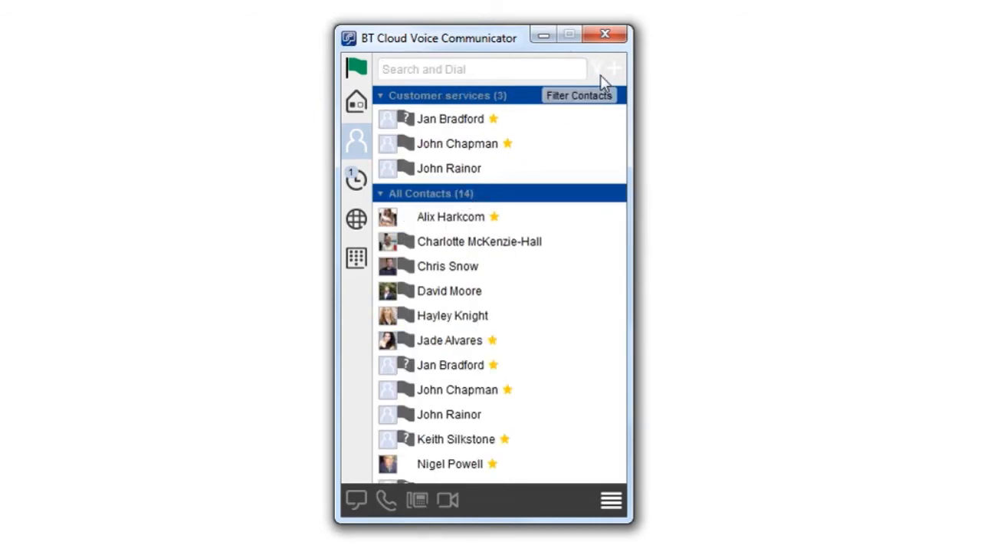
left_click(598, 69)
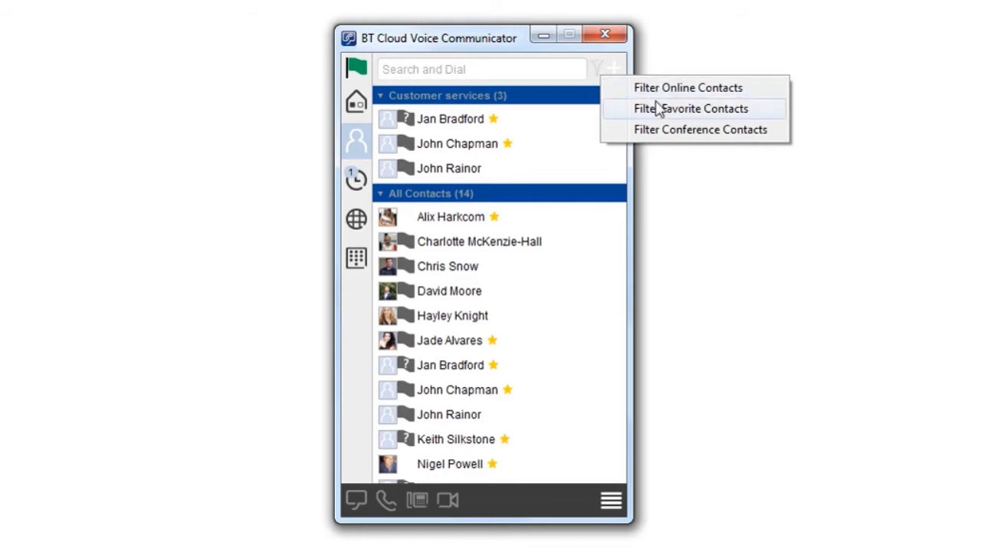
mouse_move(674, 138)
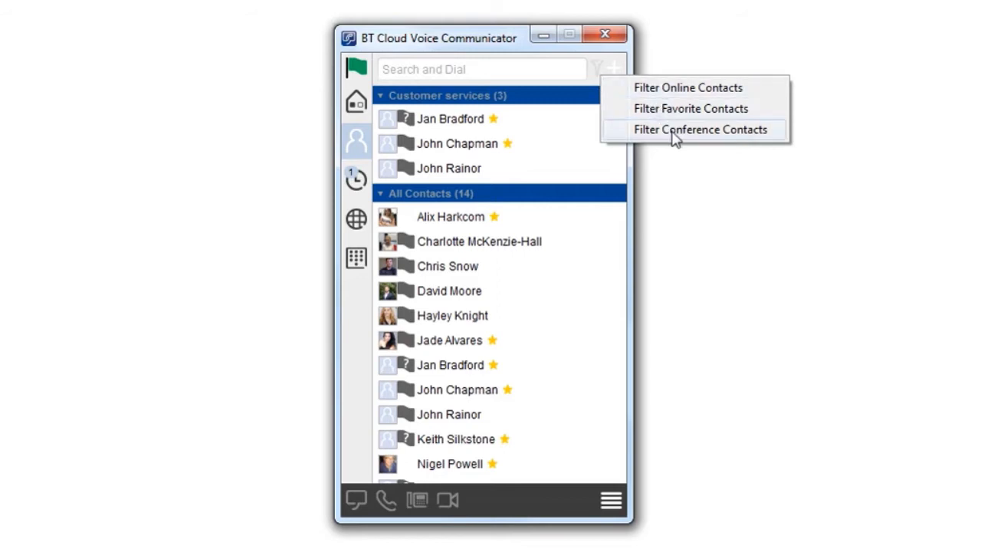
mouse_move(674, 90)
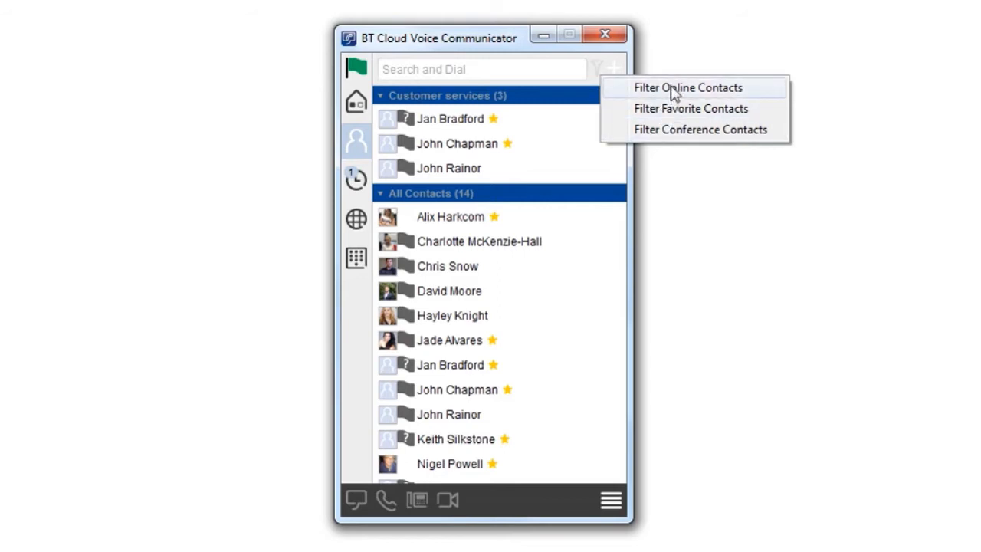
left_click(613, 69)
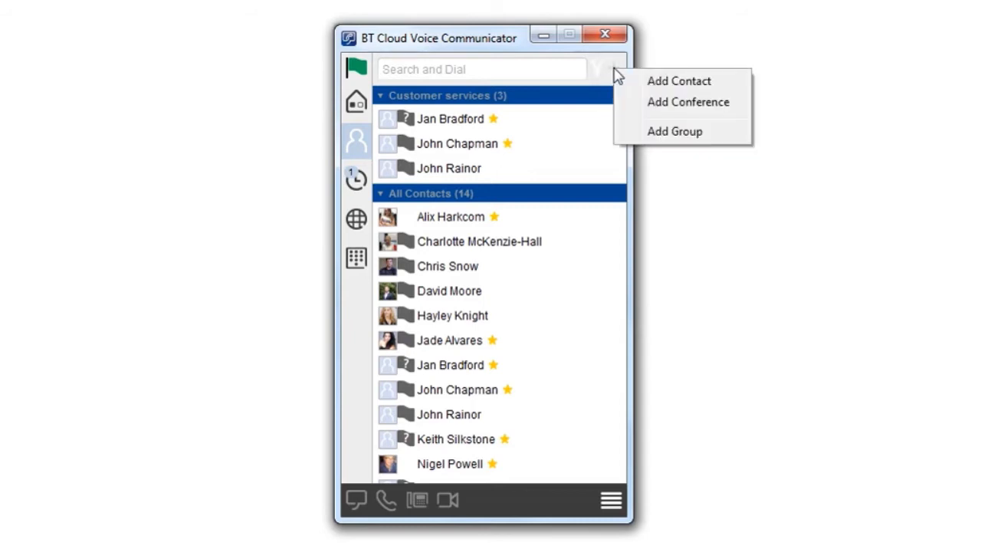
mouse_move(679, 81)
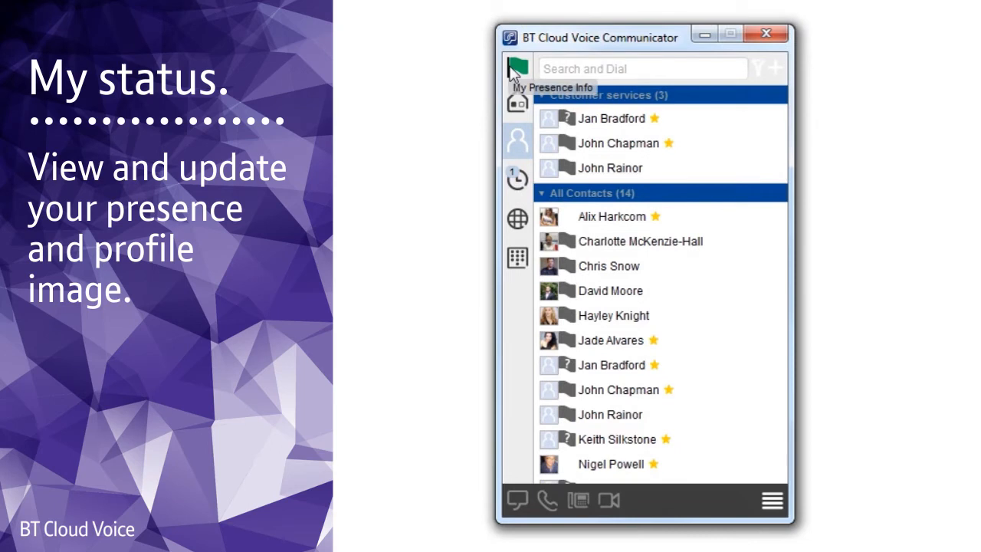
Step: Review the presence profile and set the status to Busy (red flag)
left_click(515, 69)
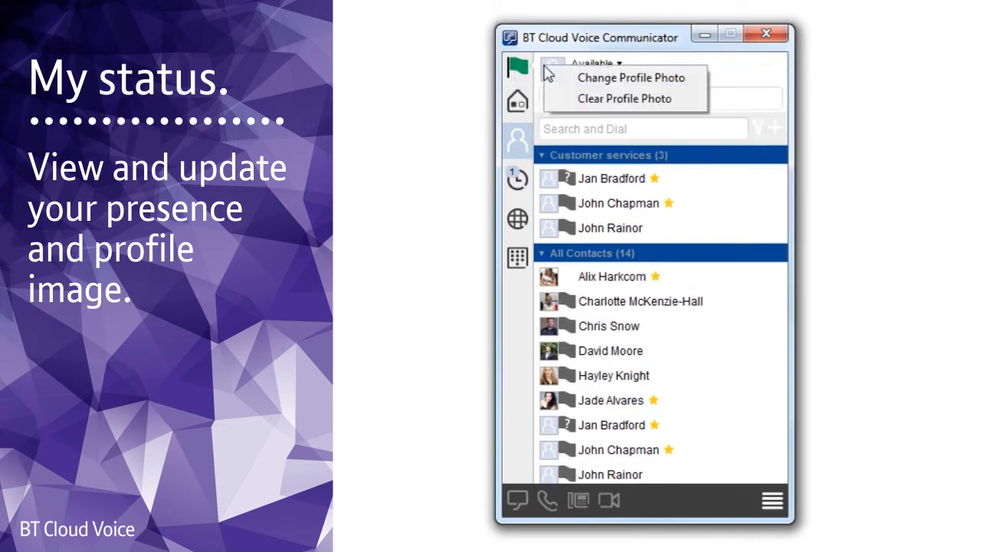
mouse_move(605, 77)
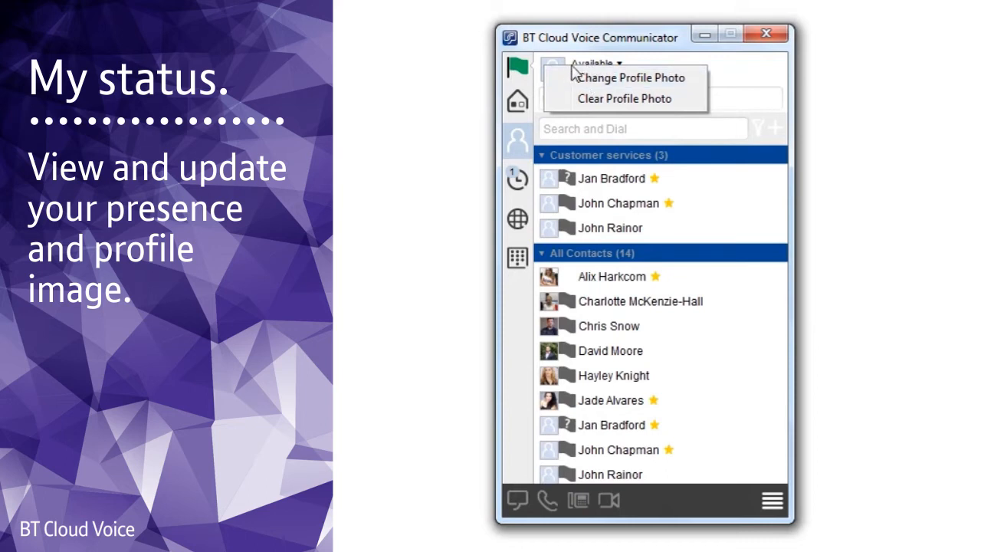
left_click(596, 64)
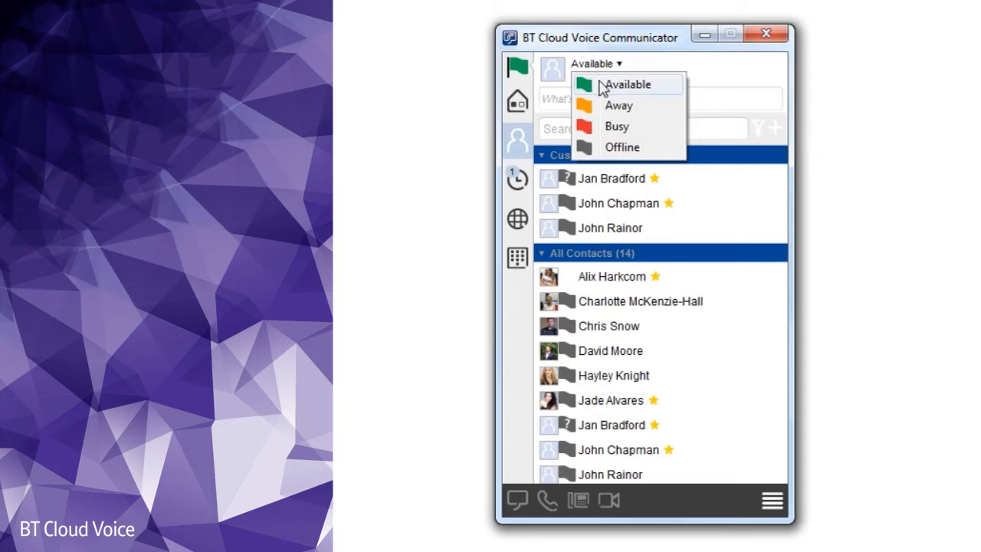
mouse_move(601, 115)
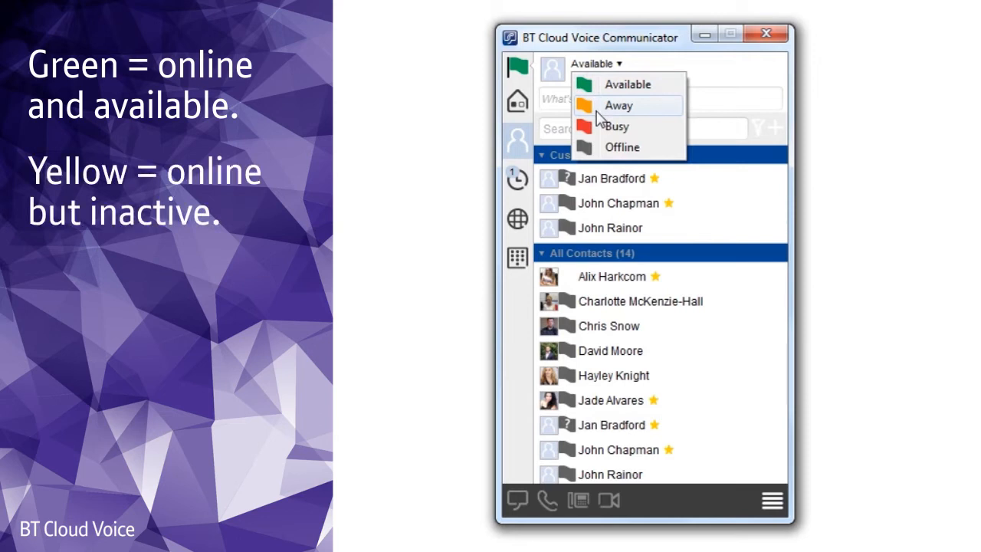
mouse_move(601, 130)
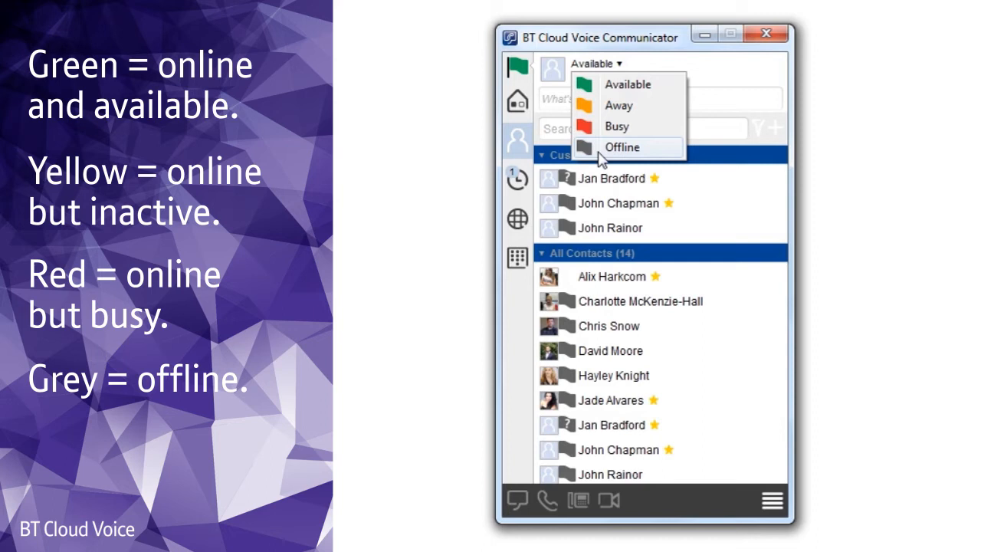
left_click(616, 126)
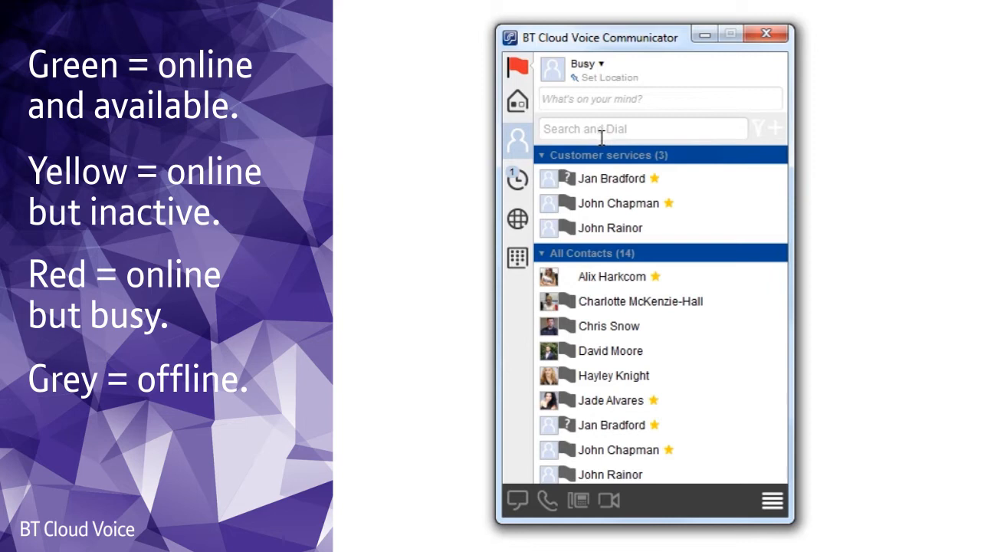
left_click(607, 77)
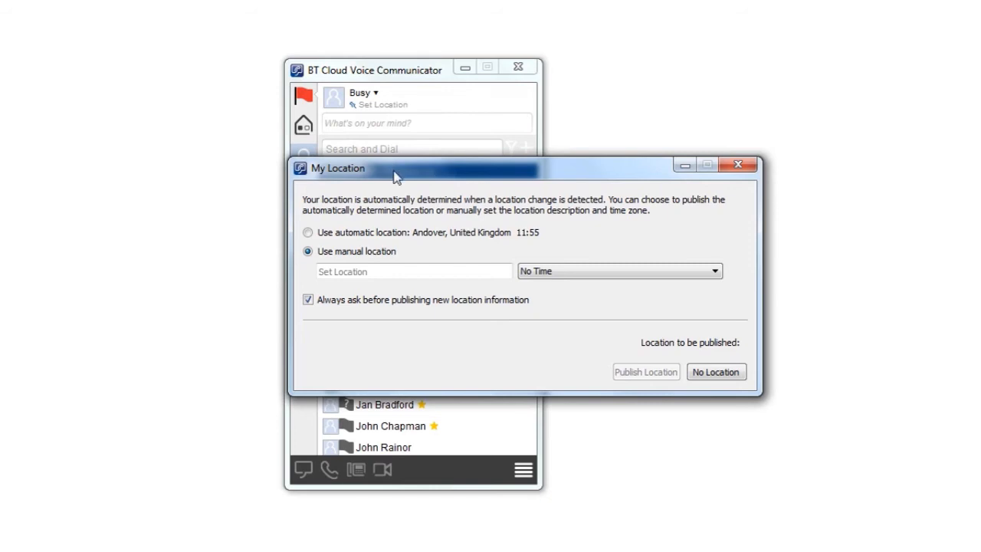
mouse_move(577, 299)
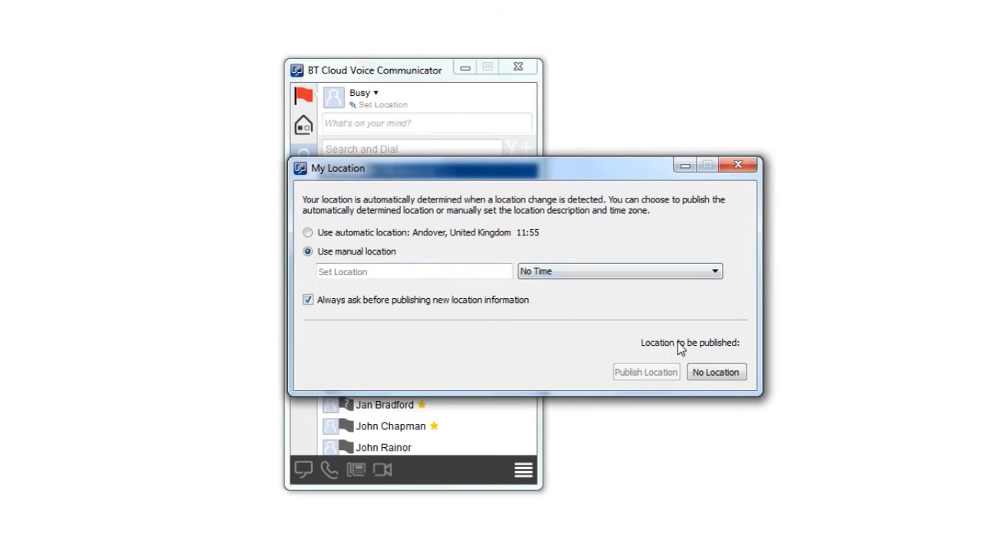
Step: Dismiss the My Location dialog with No Location published
left_click(714, 373)
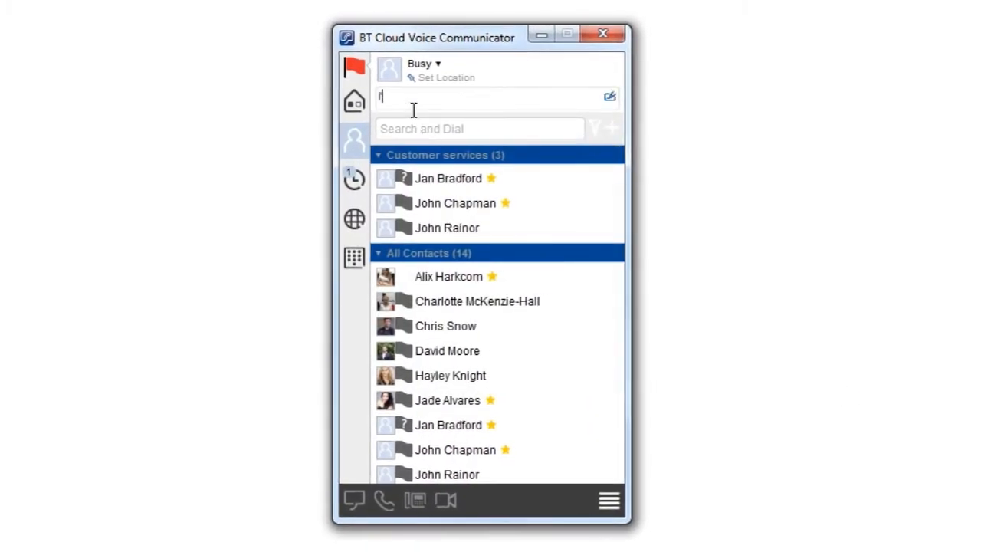
Step: Set the personal message to "I'm working from home today"
type("'m working from home")
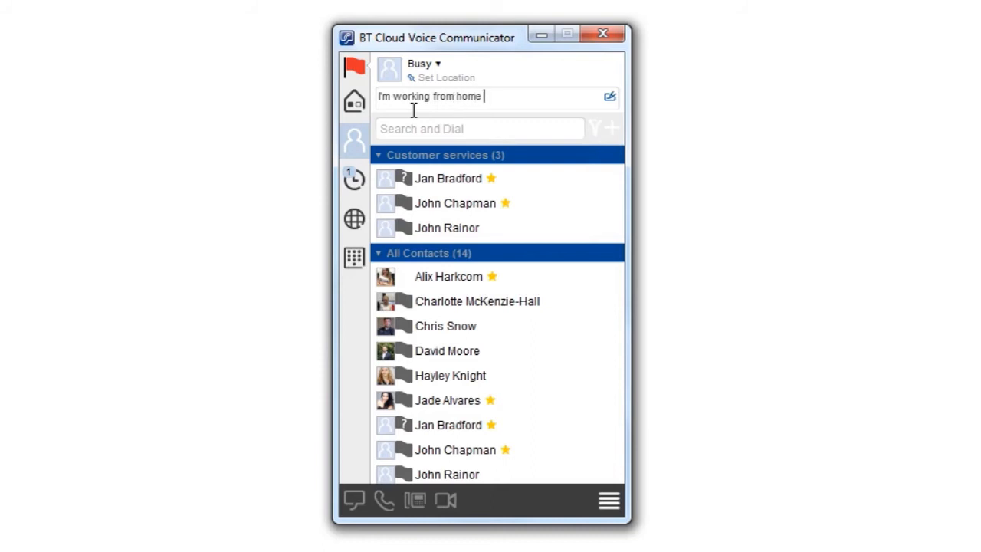
type("today")
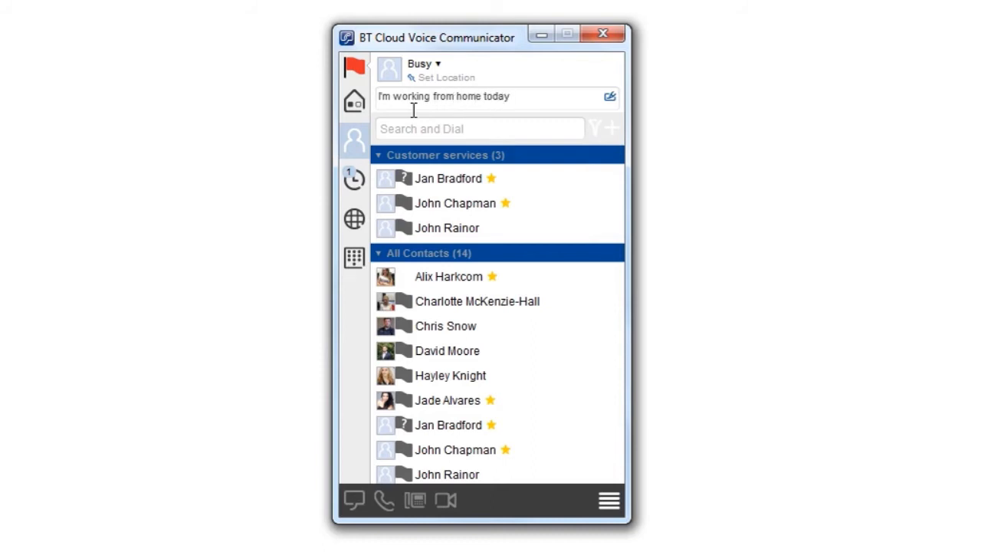
mouse_move(515, 178)
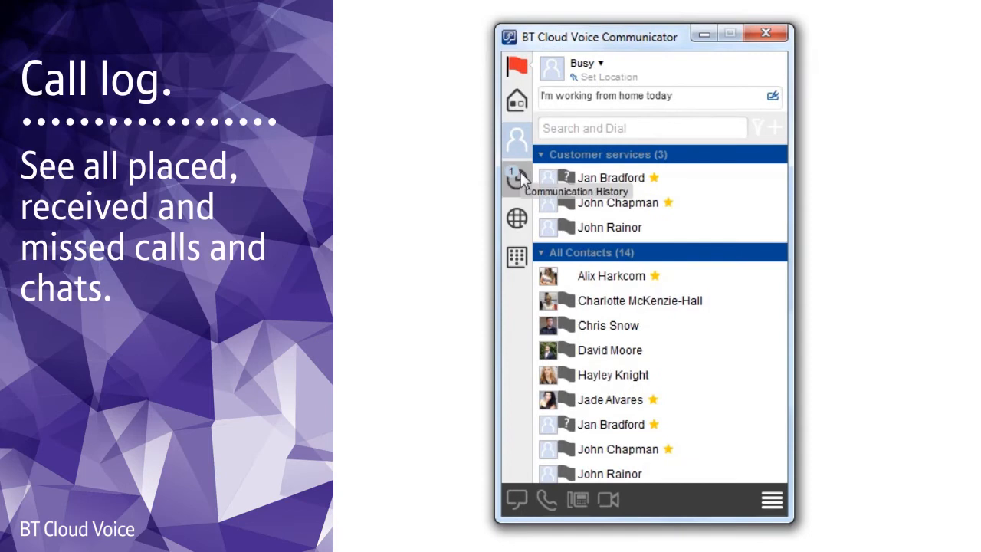
Step: View the communication history, place a call from an entry and hang up
left_click(516, 178)
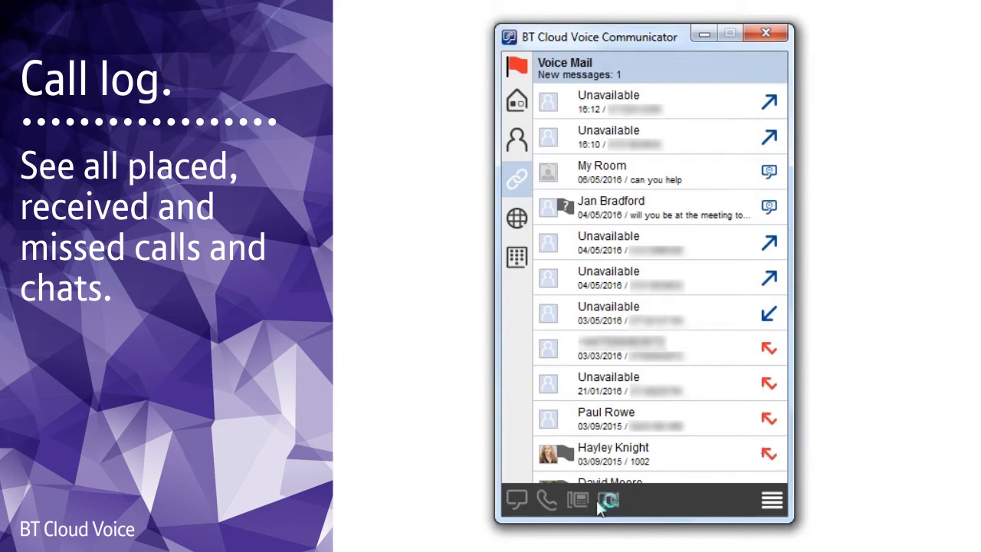
mouse_move(547, 500)
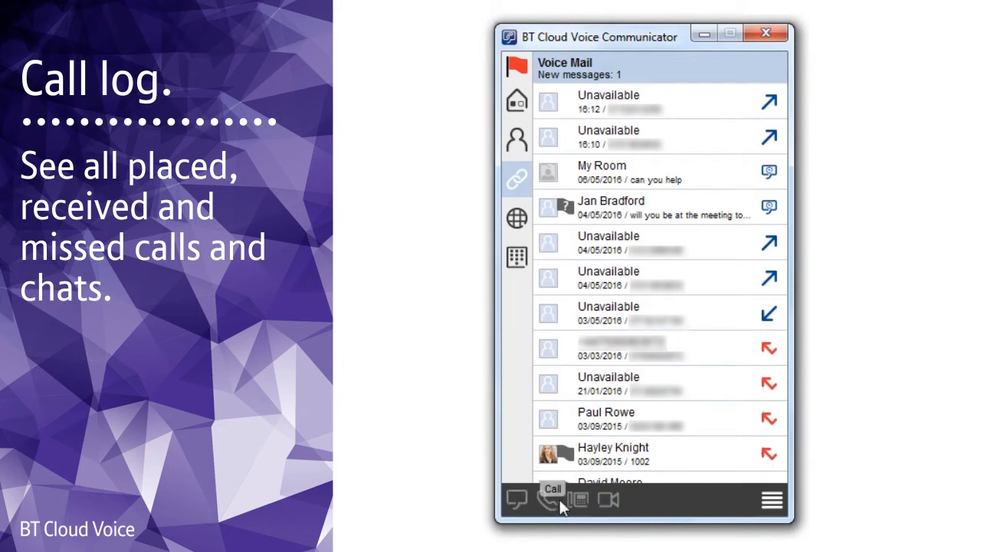
mouse_move(608, 500)
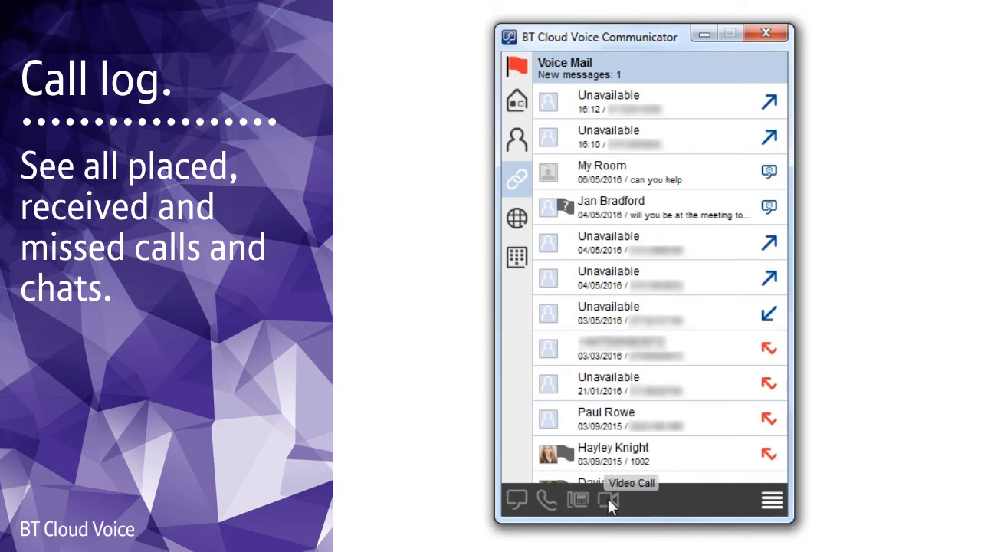
mouse_move(620, 166)
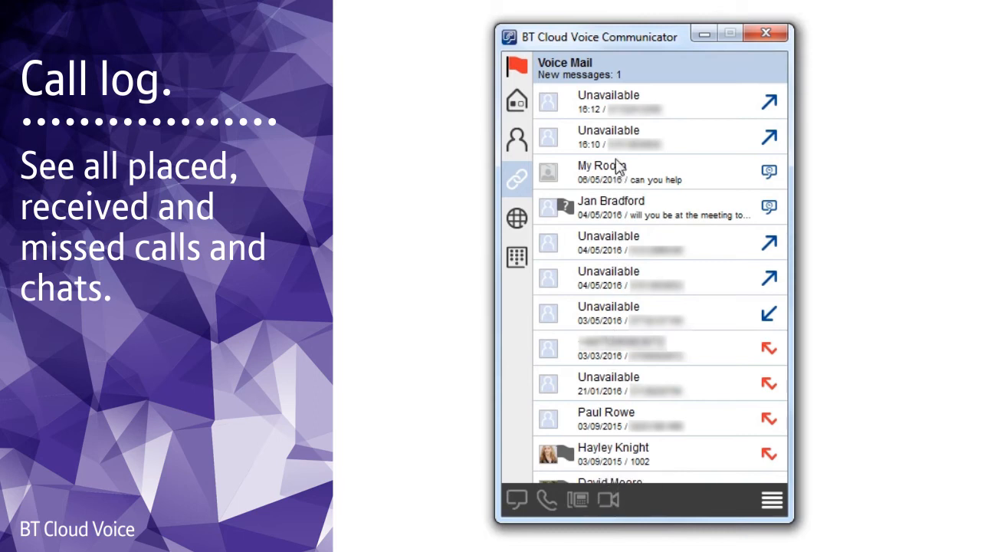
mouse_move(610, 131)
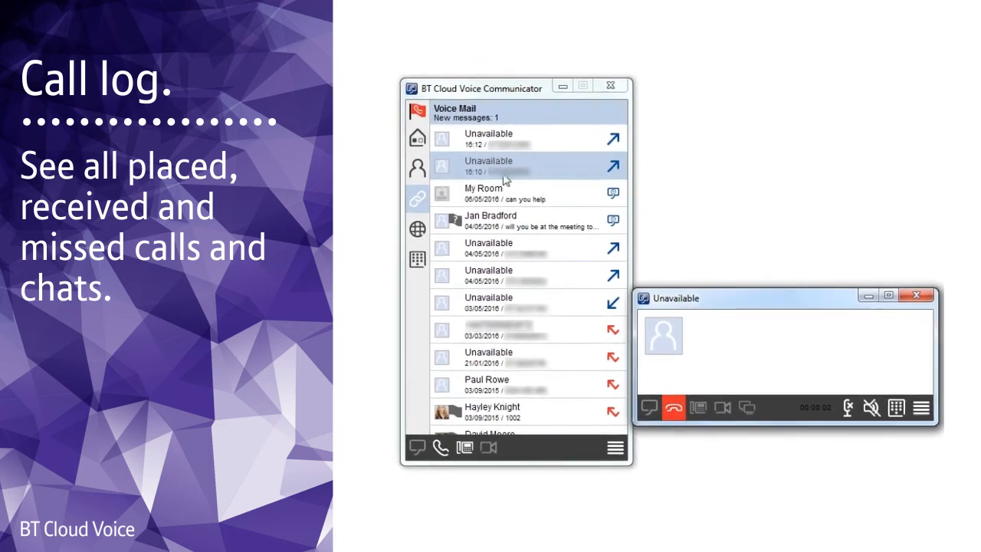
left_click(673, 407)
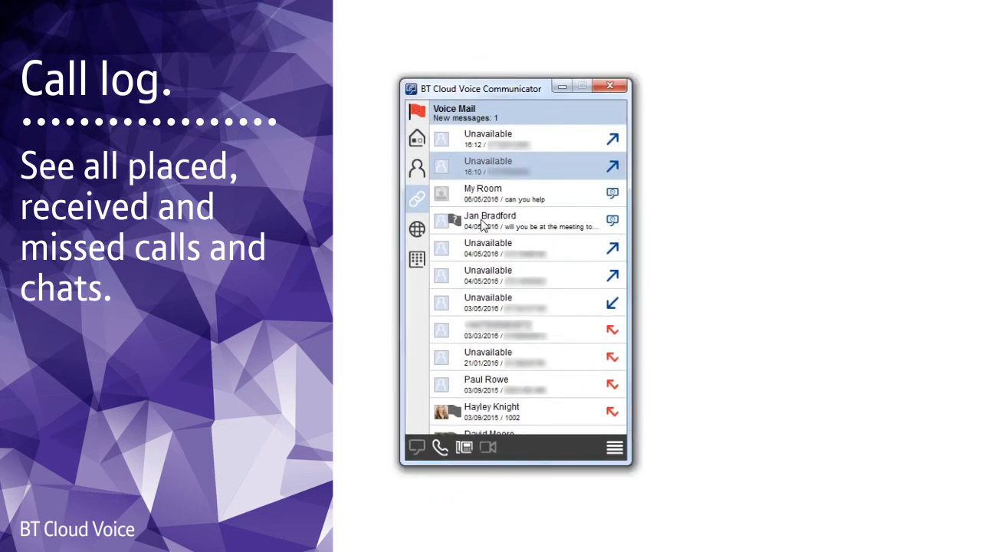
double_click(491, 221)
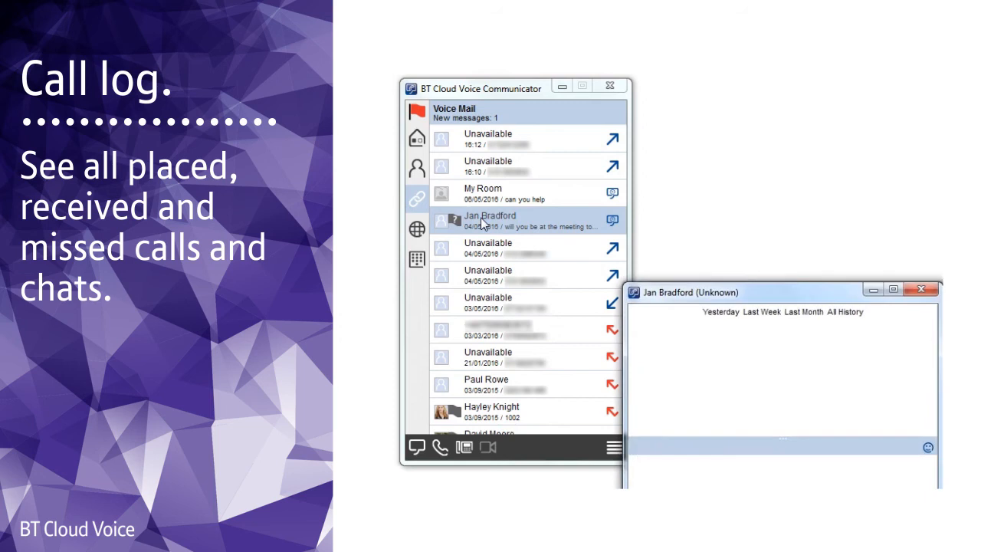
mouse_move(516, 236)
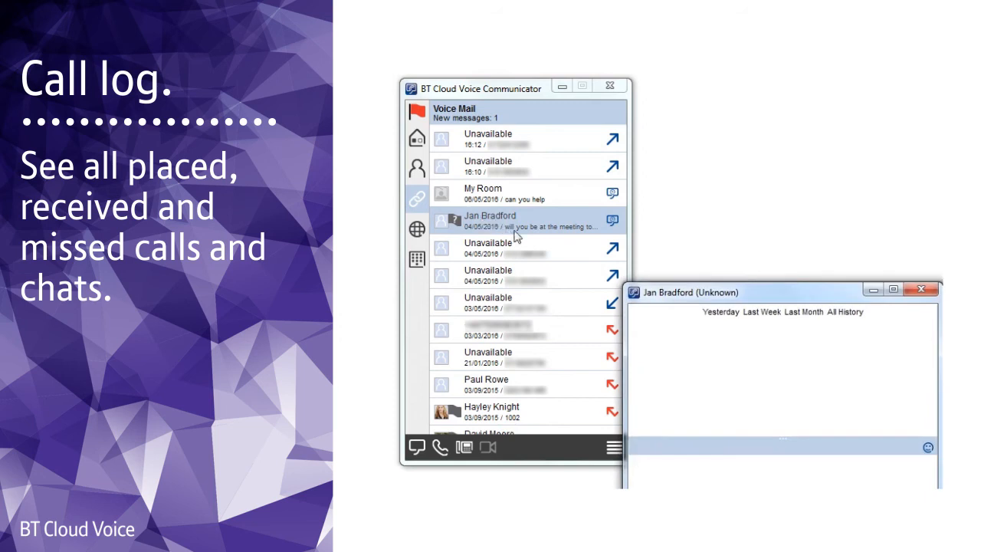
mouse_move(922, 288)
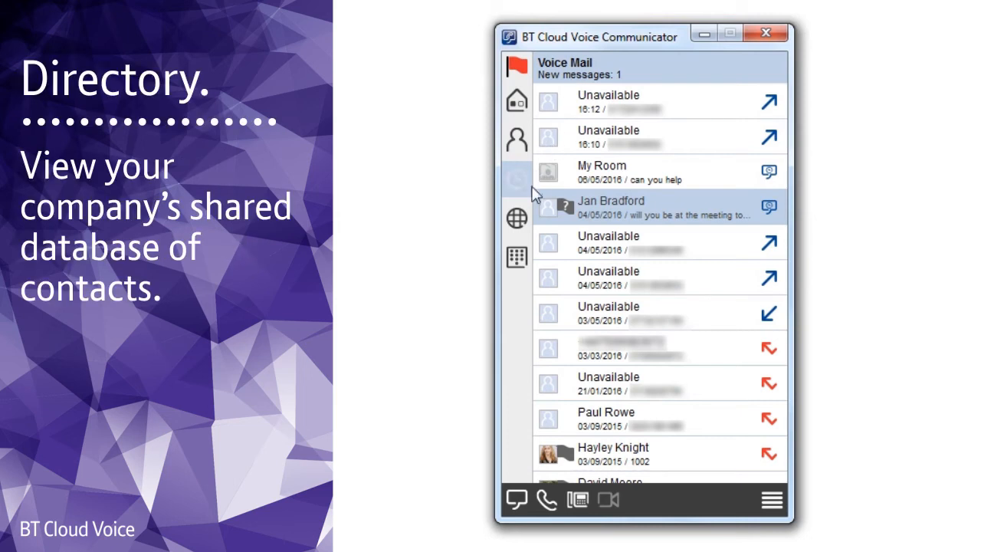
Step: Browse the company directory of shared contacts
left_click(515, 218)
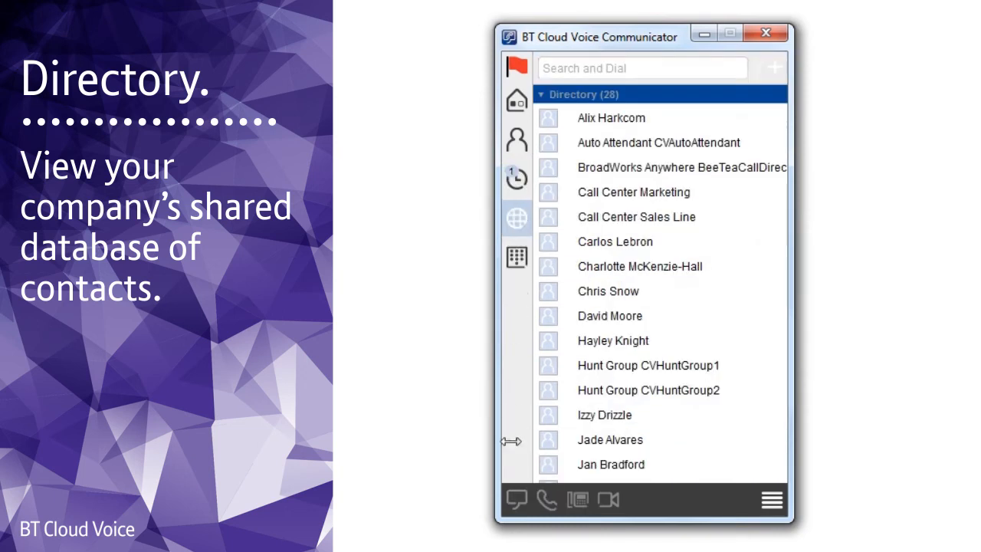
mouse_move(549, 500)
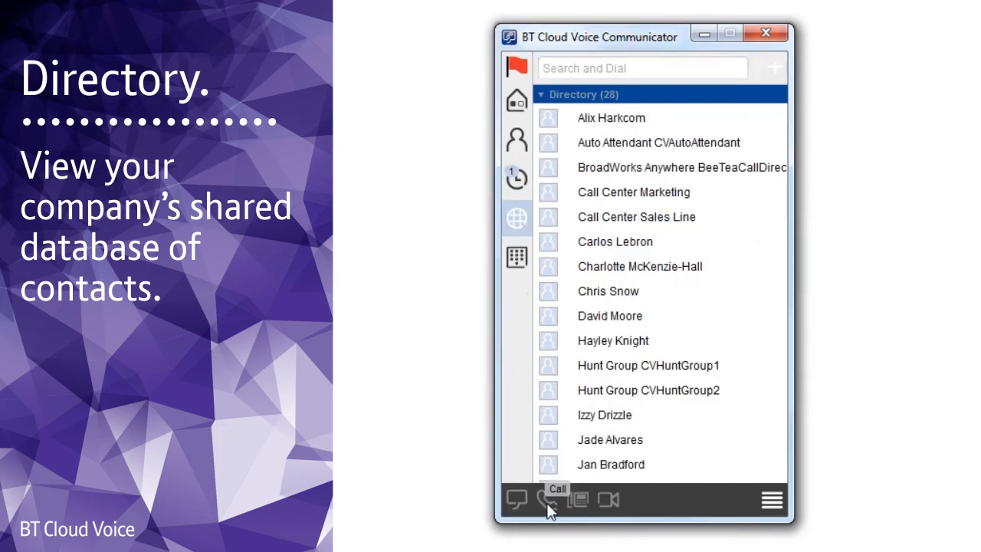
mouse_move(622, 276)
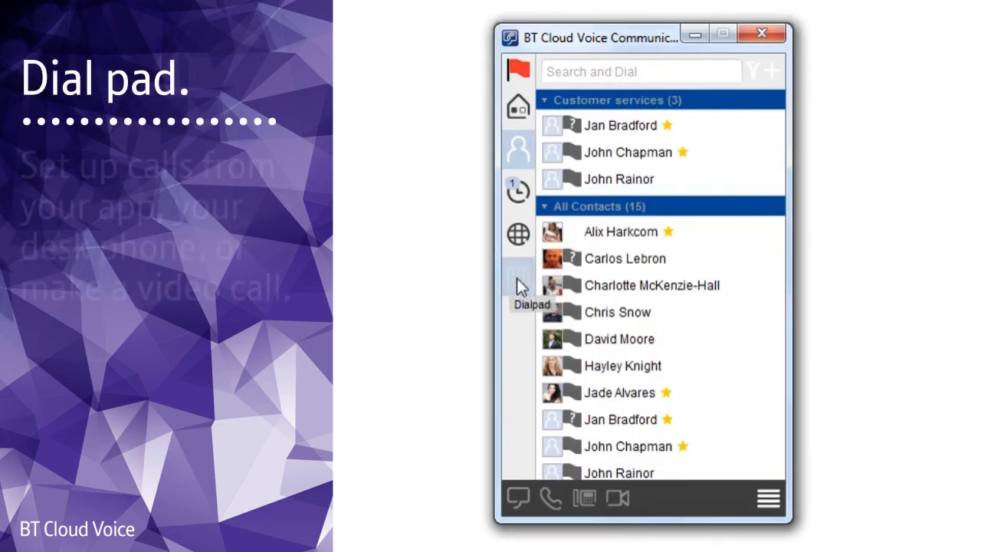
Step: Bring up the dial pad to enter 01722
left_click(518, 276)
type("01722")
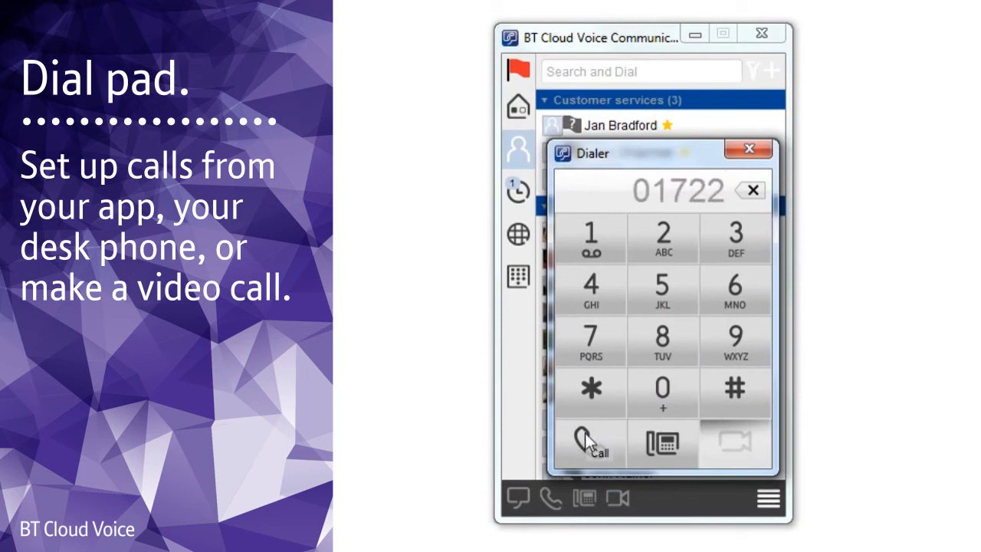
mouse_move(734, 445)
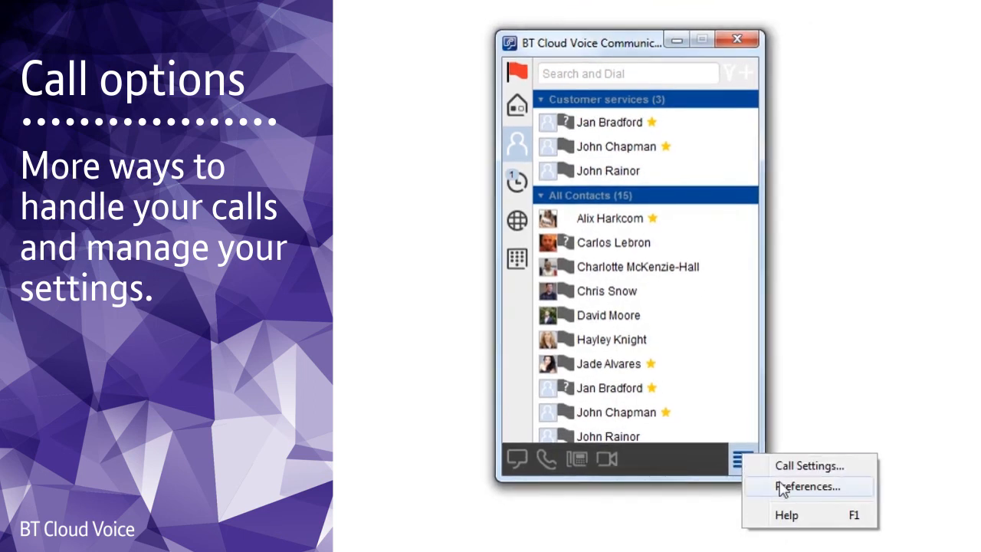
mouse_move(810, 466)
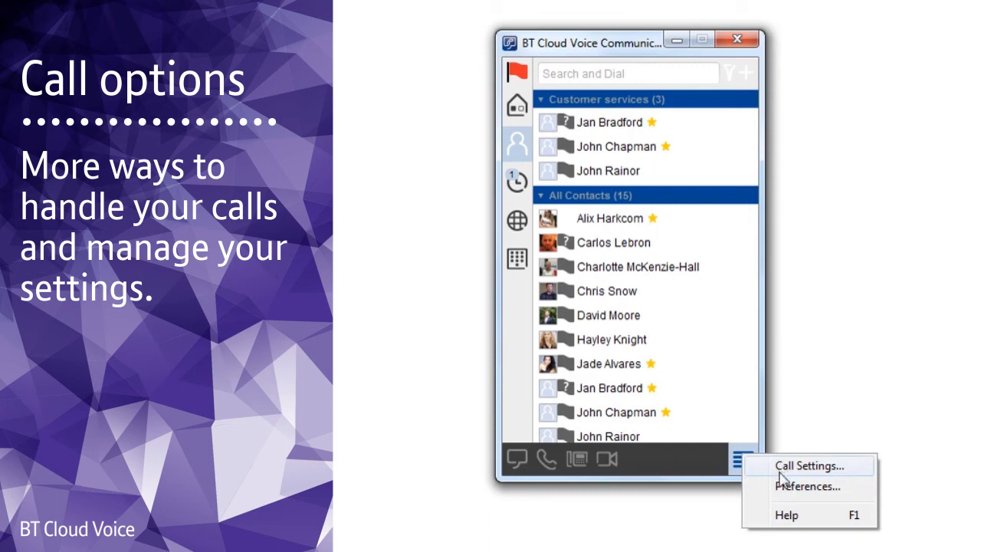
mouse_move(786, 515)
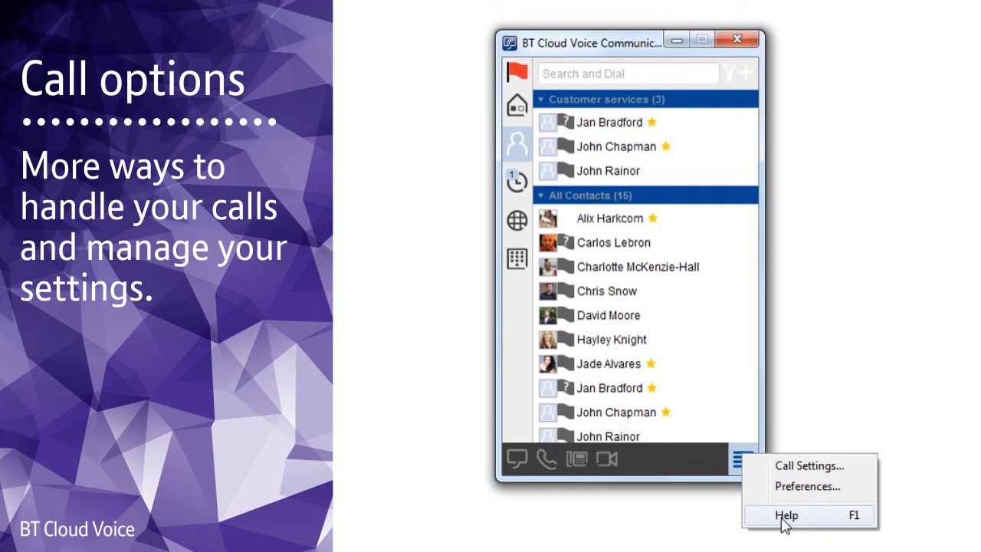
mouse_move(736, 406)
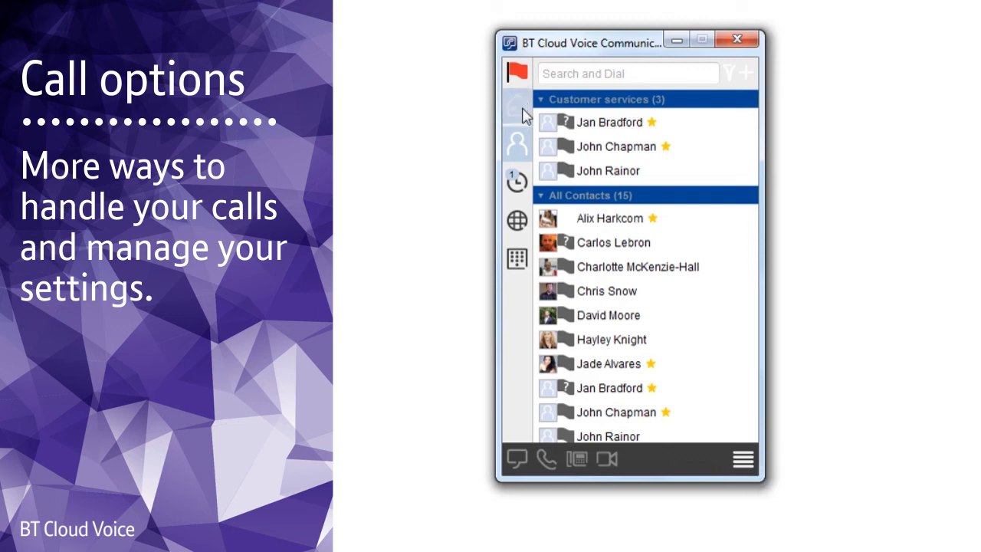
left_click(515, 101)
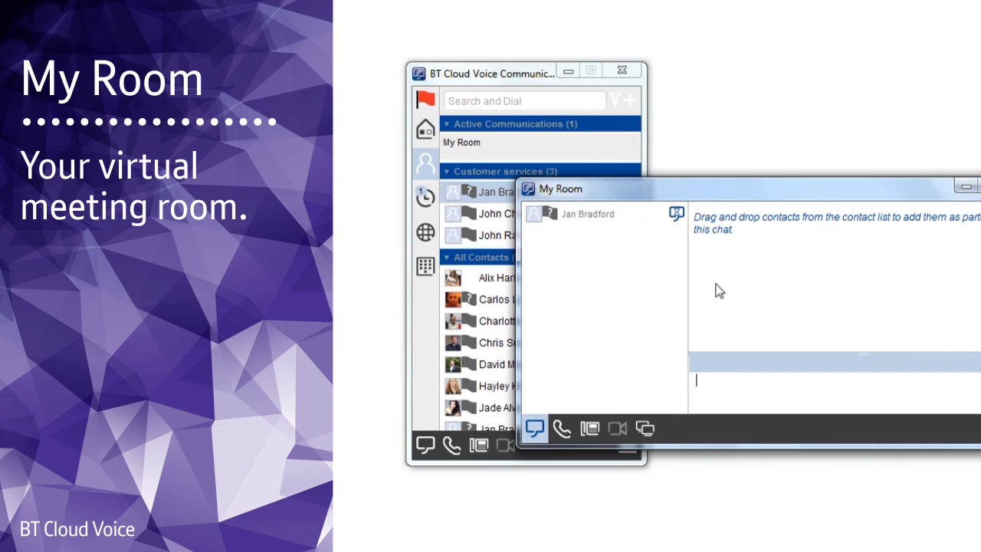
Step: Begin composing a chat message 'hel' in the My Room window
type("hel")
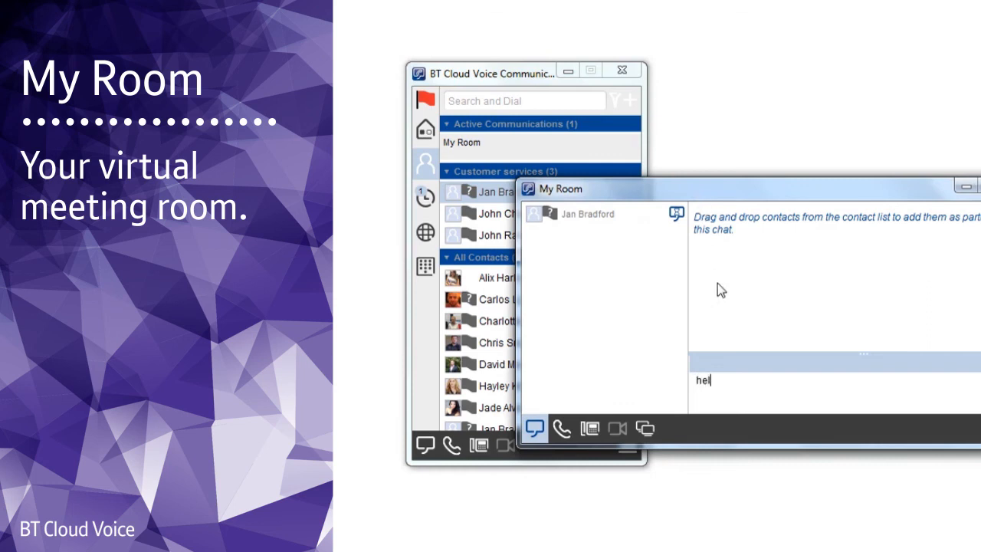